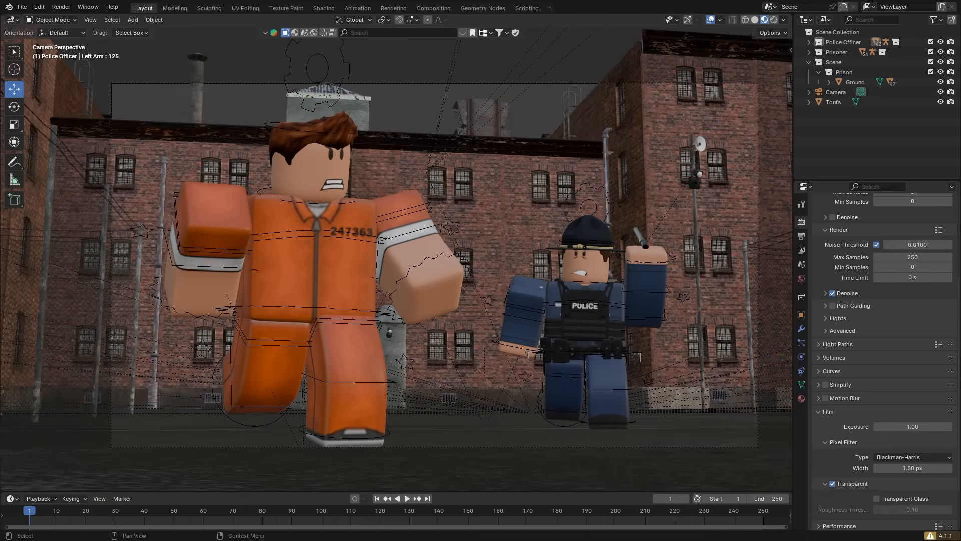
Select the scene camera, check its lens settings, then pick the prisoner for posing
{"action": "left_click", "coordinate": [834, 91]}
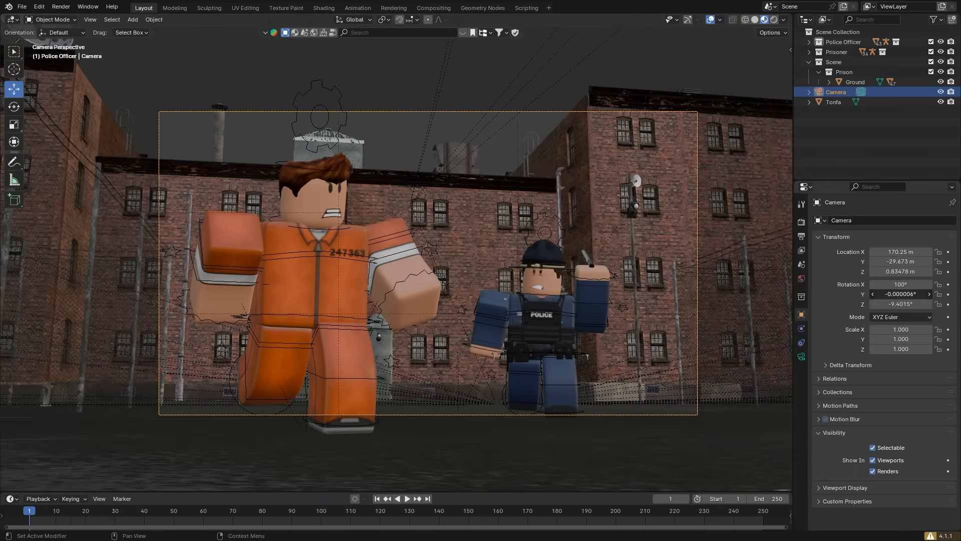
{"action": "left_click", "coordinate": [800, 330]}
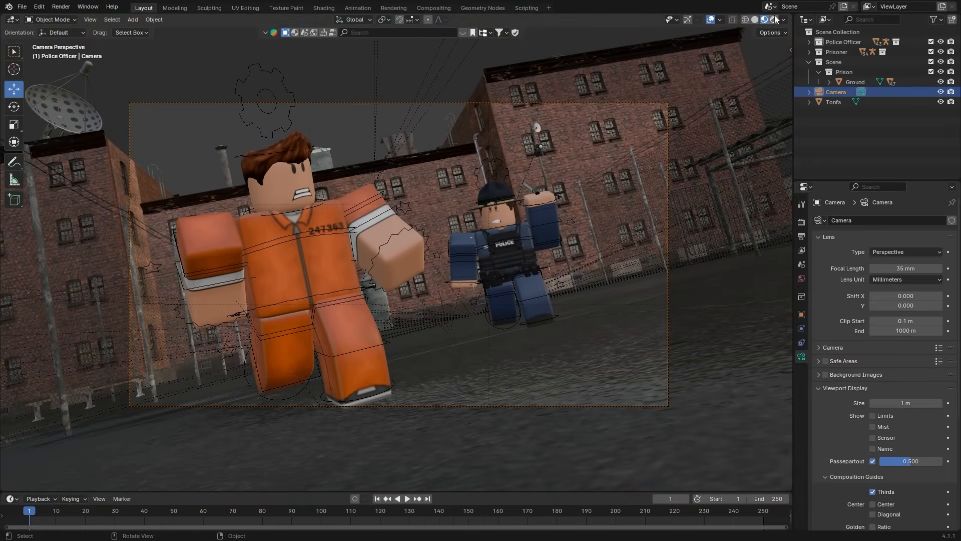
{"action": "left_click", "coordinate": [762, 19]}
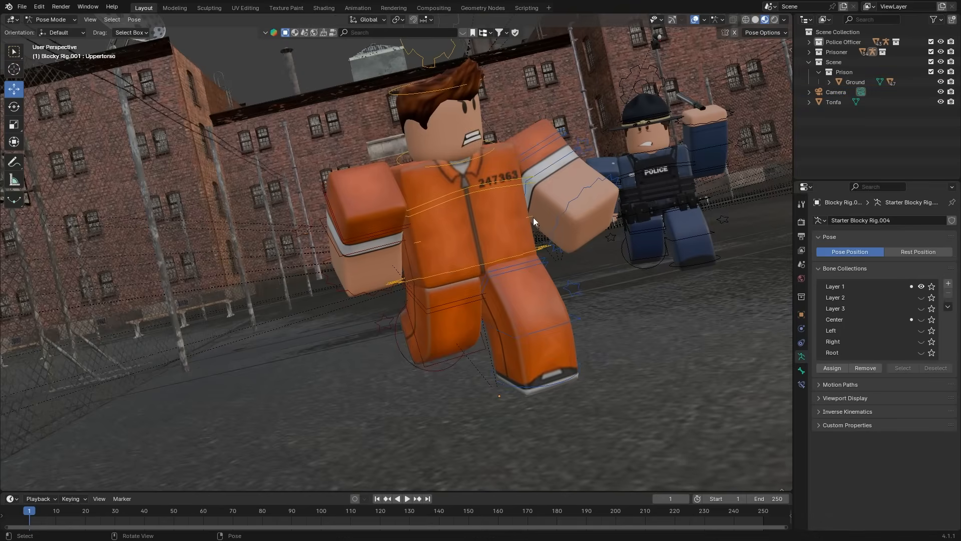
Rotate the prisoner's upper arm bone into a new pose
{"action": "key", "text": "r"}
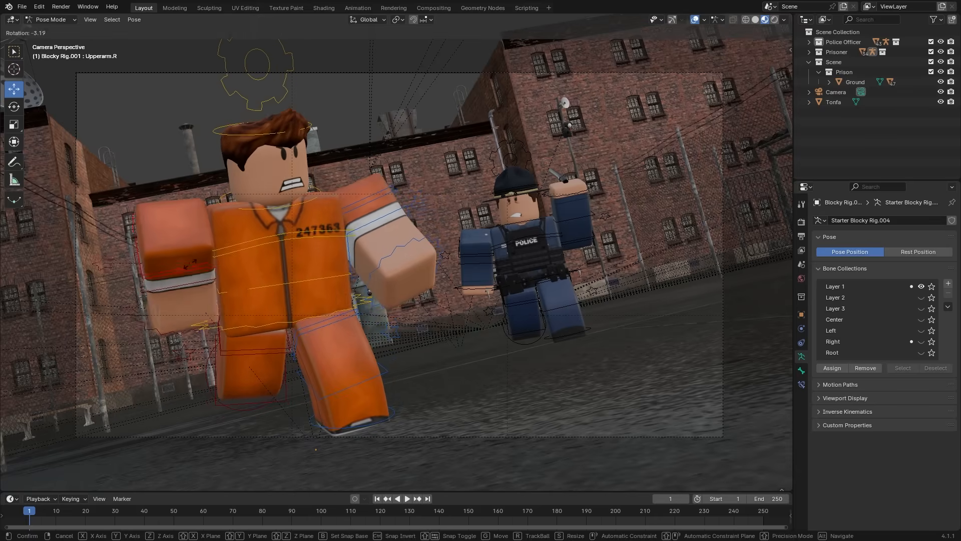
{"action": "left_click_drag", "start_coordinate": [398, 245], "coordinate": [478, 288]}
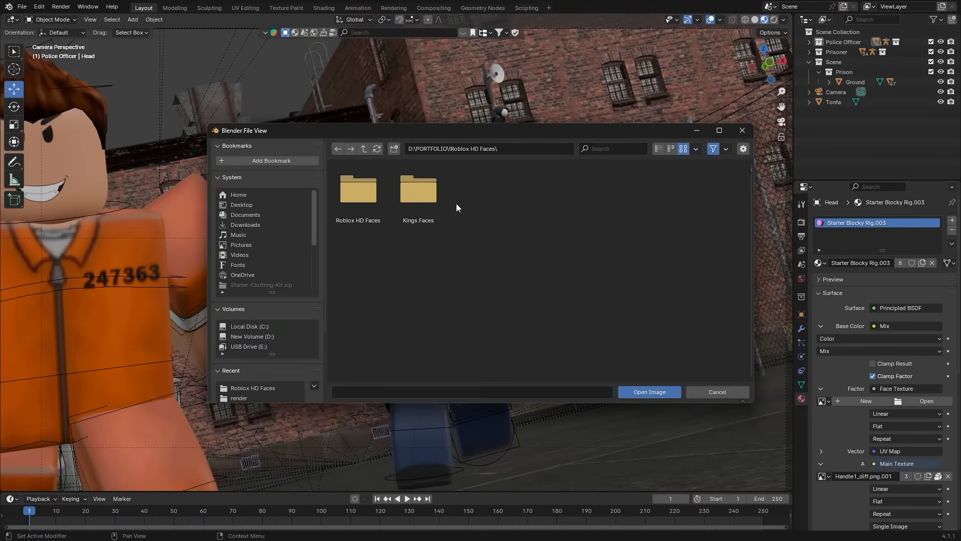
Open the Roblox HD Faces folder and scroll through the face thumbnails
{"action": "double_click", "coordinate": [357, 188]}
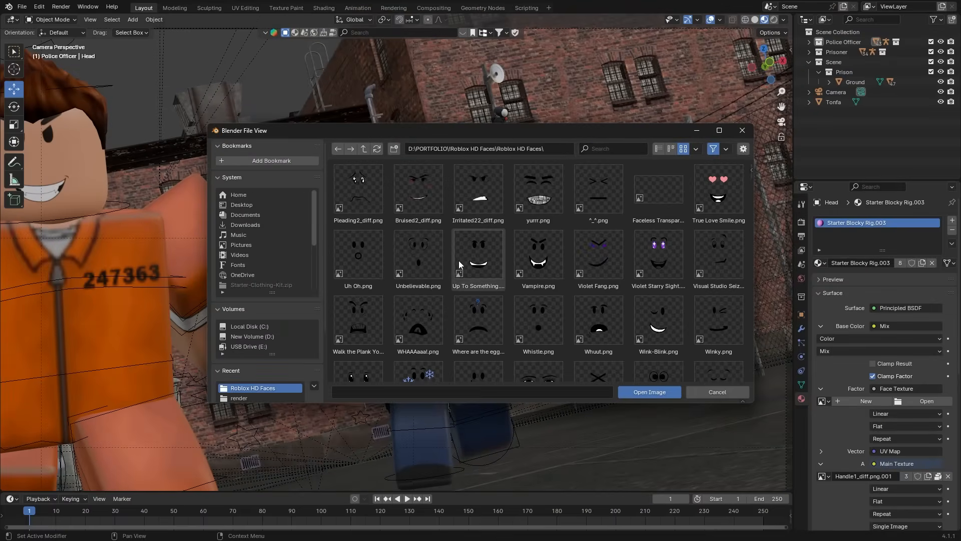
{"action": "scroll", "scroll_direction": "down", "scroll_amount": 3}
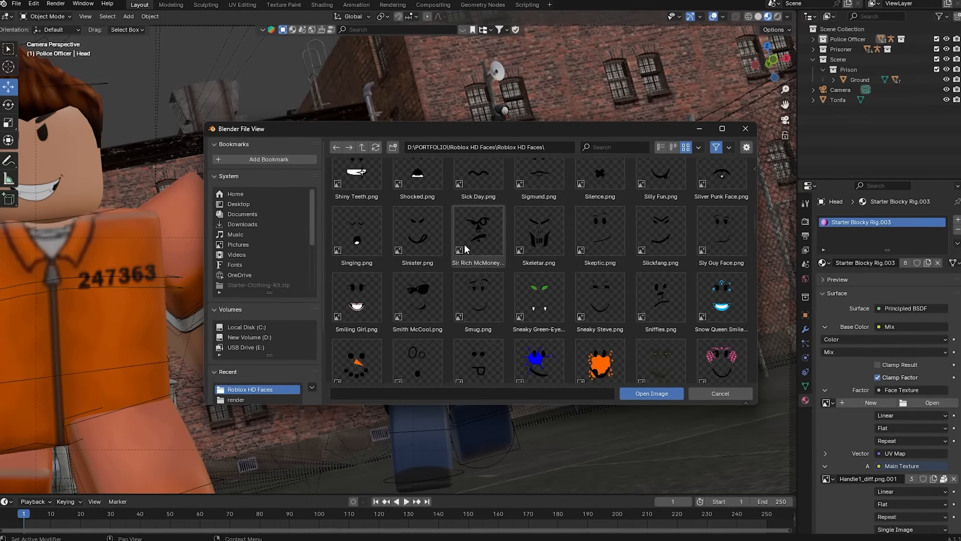
{"action": "scroll", "scroll_direction": "down", "scroll_amount": 3}
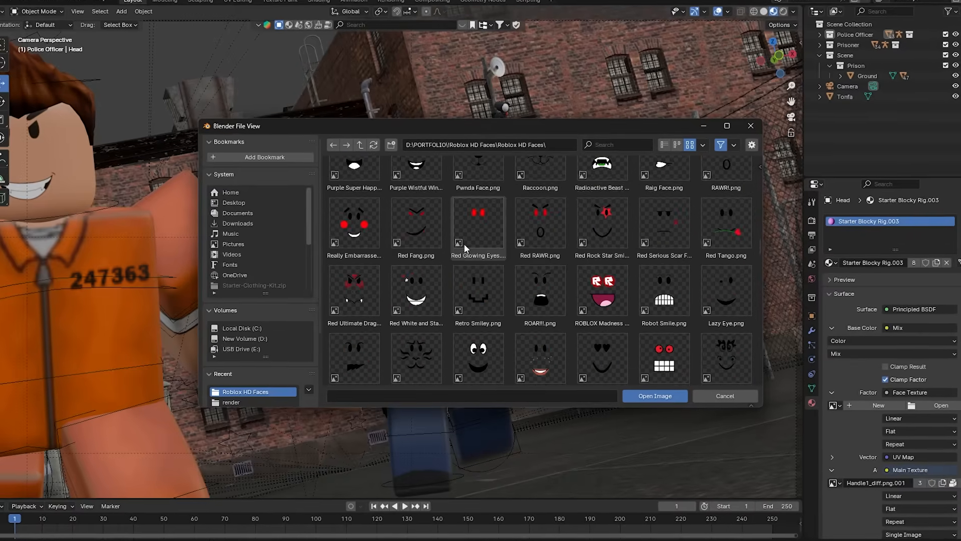
{"action": "scroll", "scroll_direction": "down", "scroll_amount": 3}
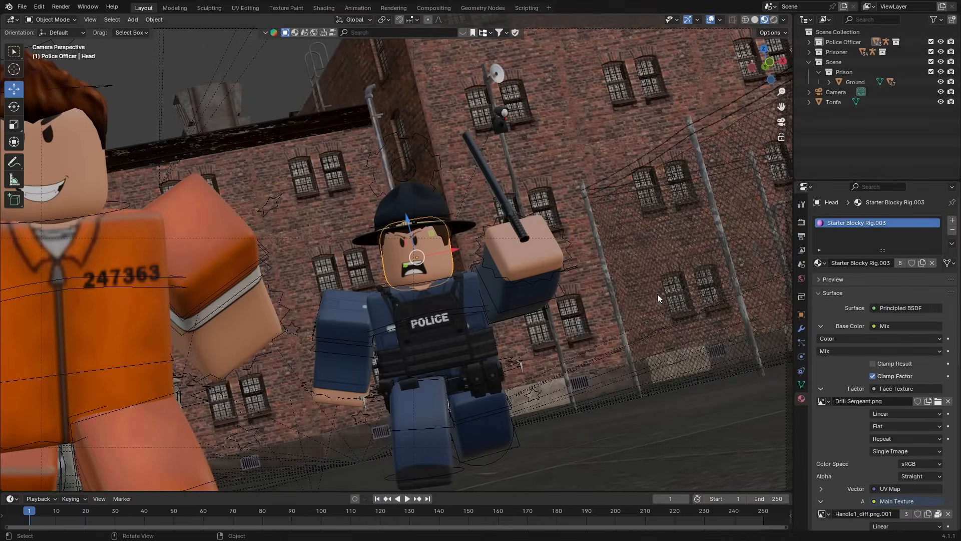
{"action": "mouse_move", "coordinate": [644, 295]}
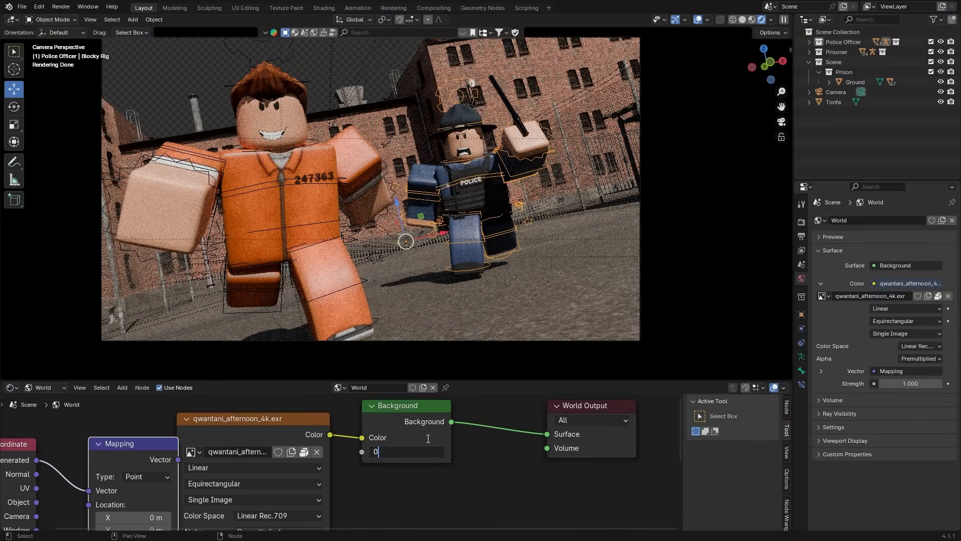
Set world strength to 0.700, add a sun light, and duplicate the area light
{"action": "type", "text": "0.700"}
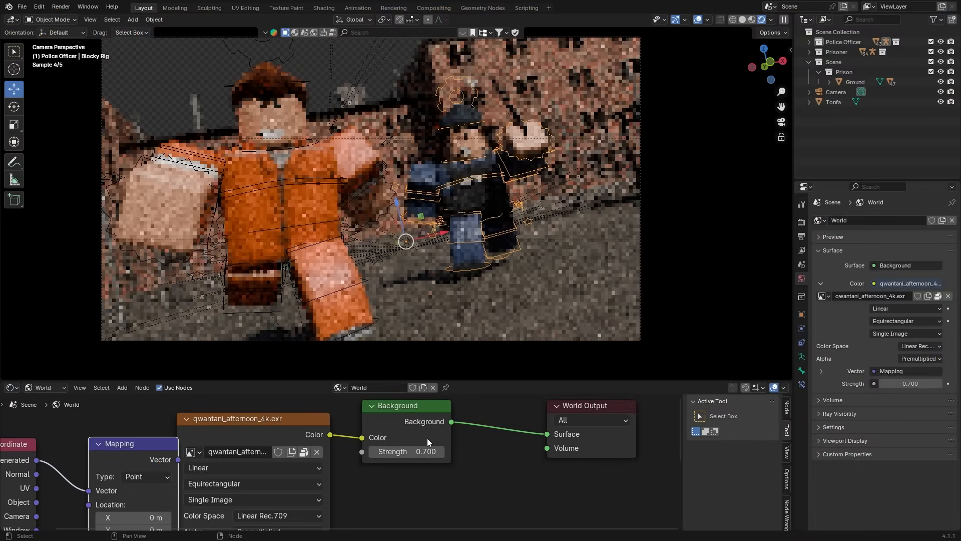
{"action": "left_click", "coordinate": [132, 19]}
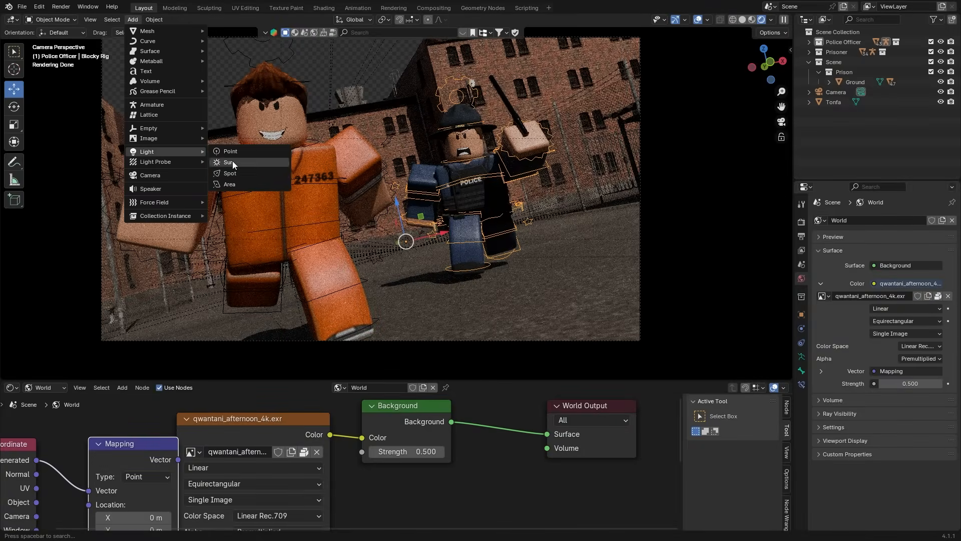
{"action": "left_click", "coordinate": [230, 161]}
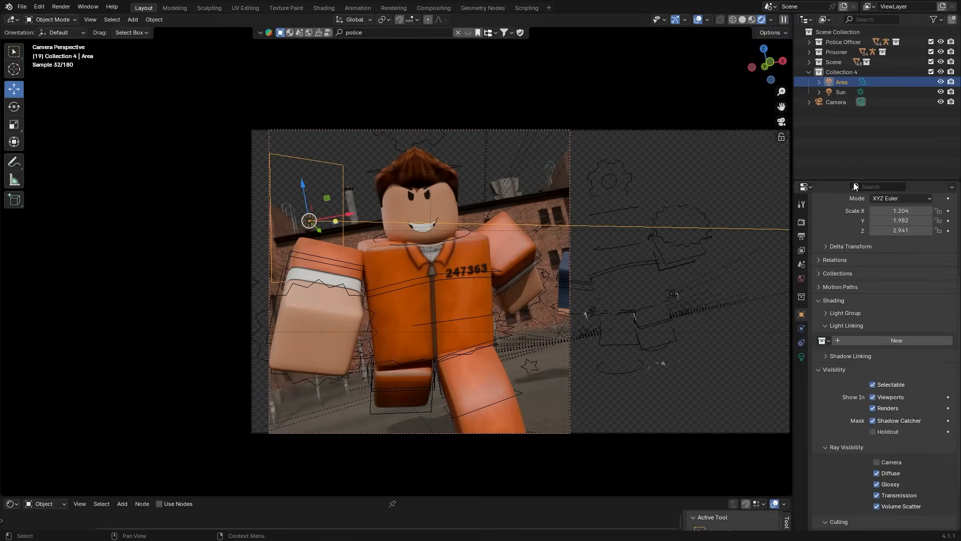
{"action": "key", "text": "s"}
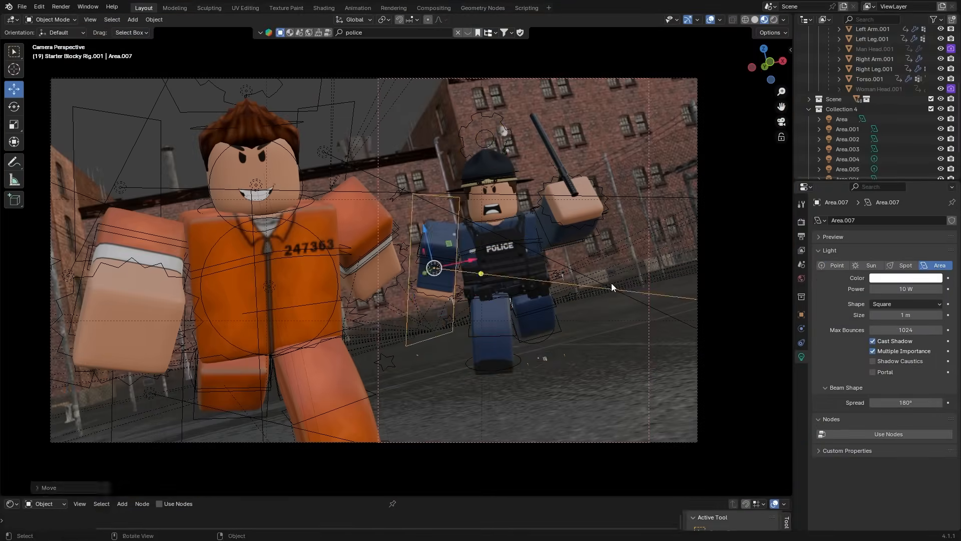
{"action": "left_click", "coordinate": [51, 19]}
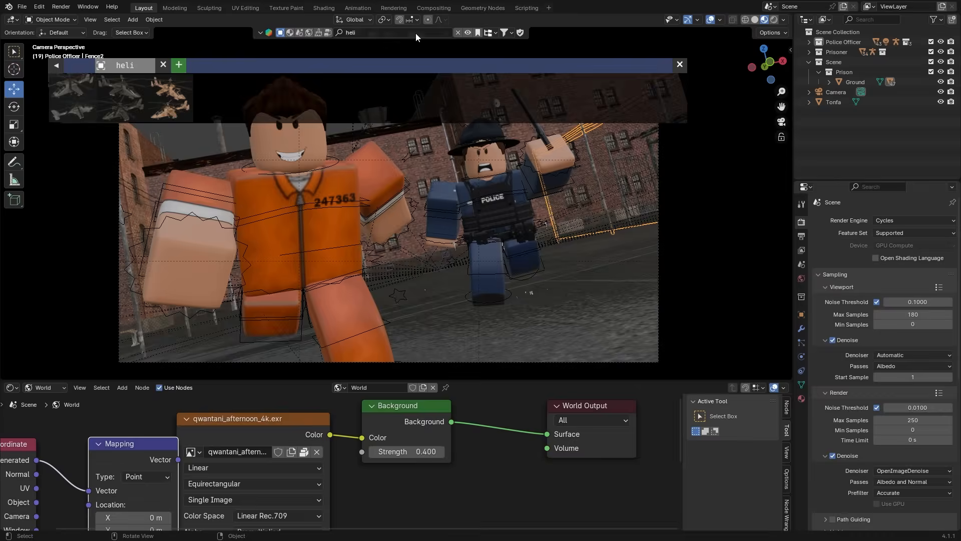
Search 'police', select the camera and adjust its depth-of-field aperture
{"action": "type", "text": "police"}
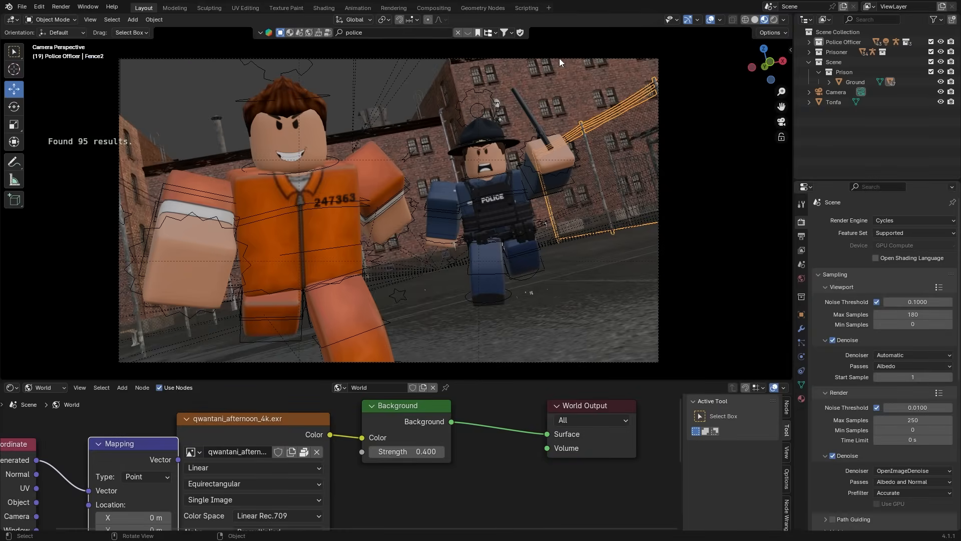
{"action": "left_click", "coordinate": [835, 91]}
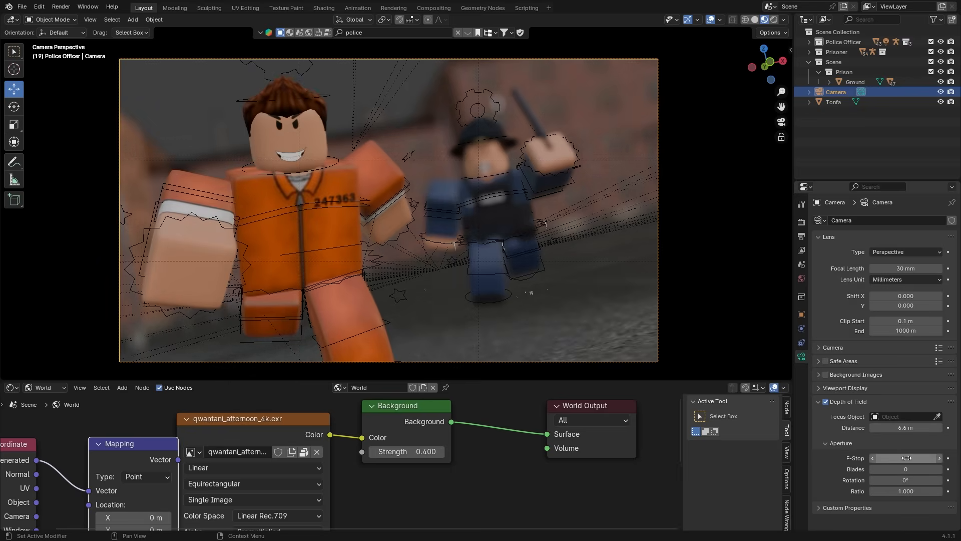
{"action": "left_click", "coordinate": [901, 458]}
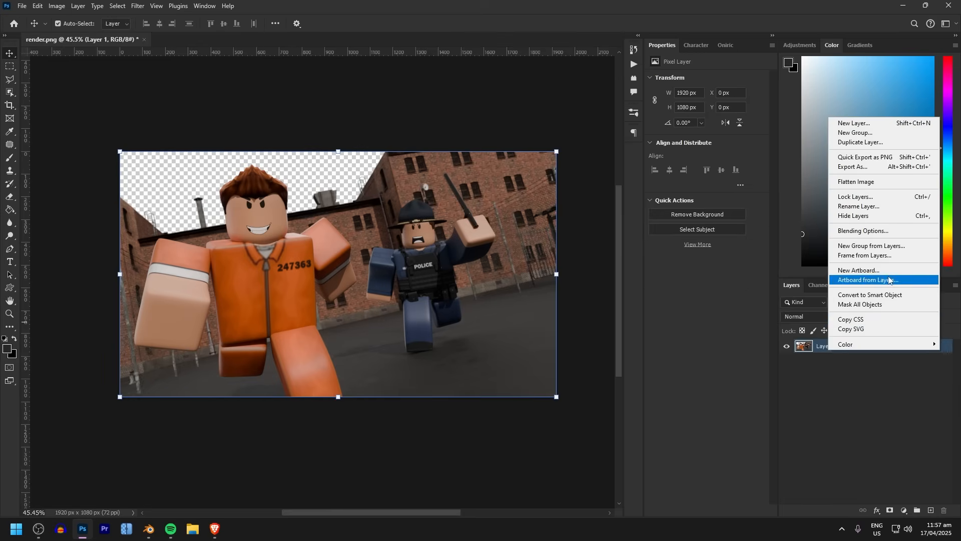
Convert the render to a smart object, raise exposure and shift the orange hue slightly
{"action": "left_click", "coordinate": [138, 5]}
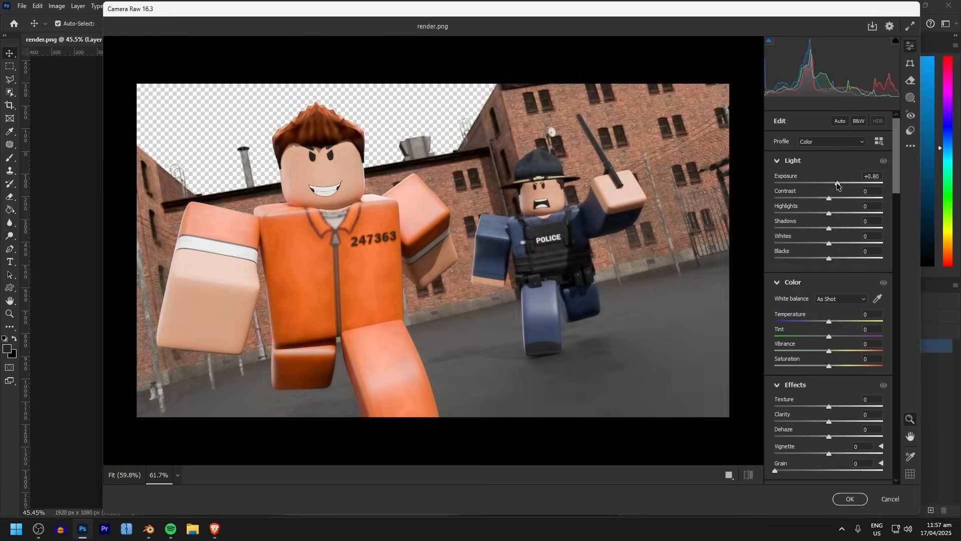
{"action": "left_click", "coordinate": [839, 121]}
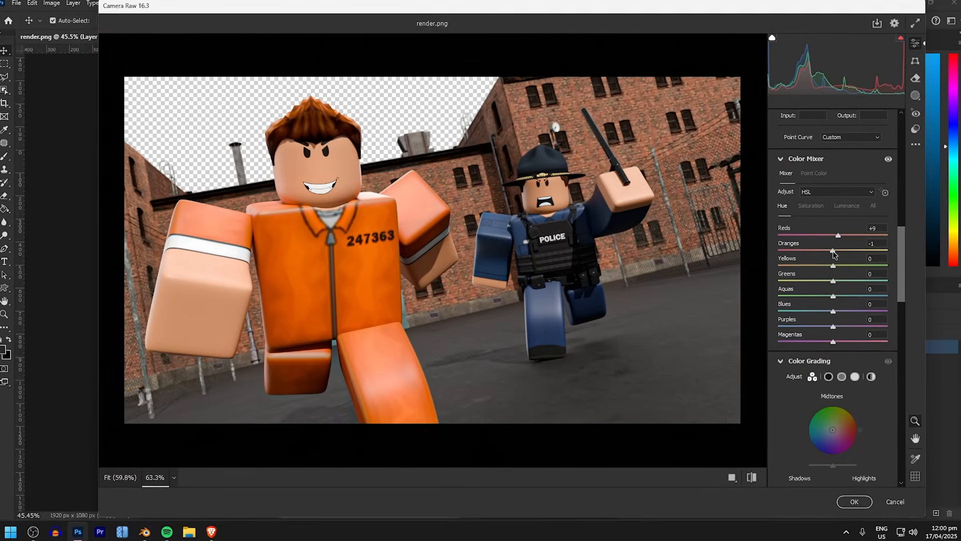
{"action": "left_click_drag", "start_coordinate": [838, 236], "coordinate": [832, 236]}
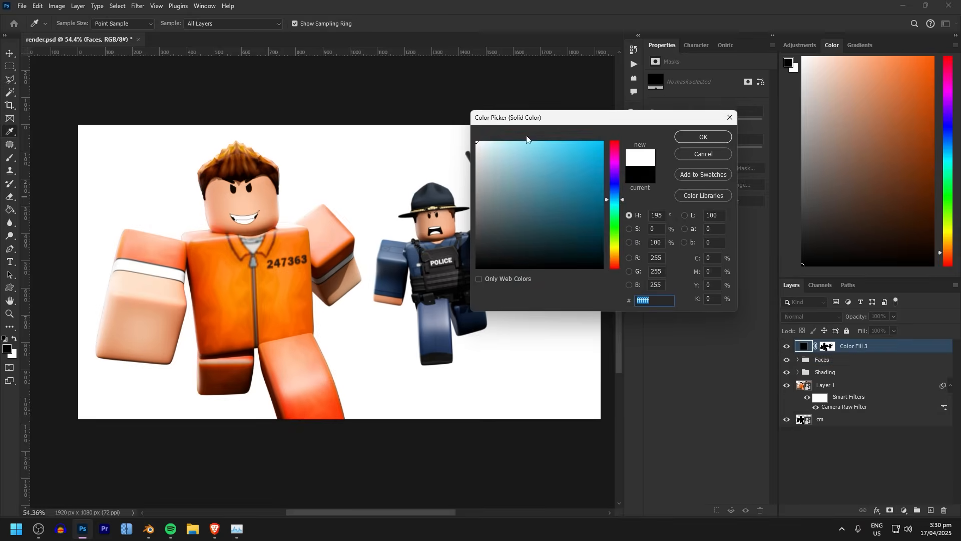
Confirm white as the fog fill colour and thin the fog around the officer
{"action": "left_click", "coordinate": [701, 136]}
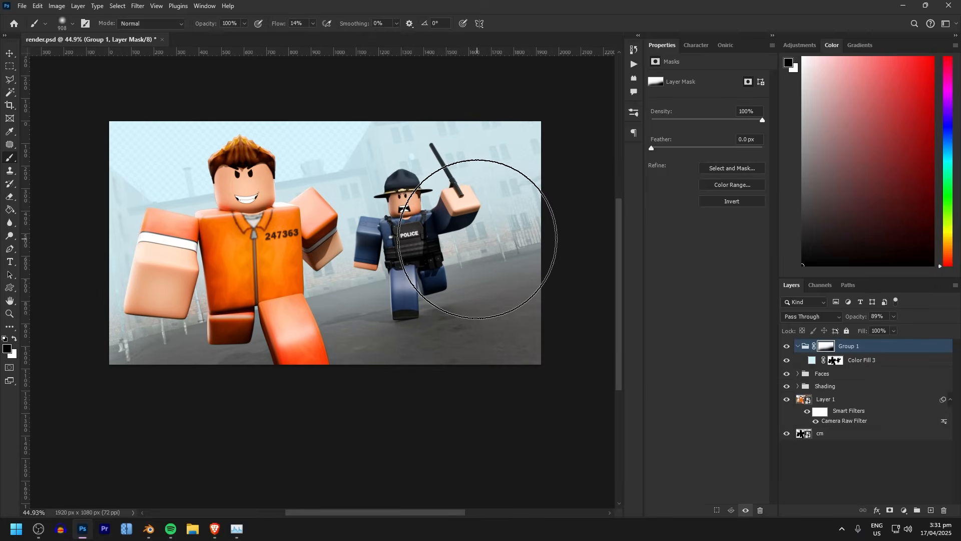
{"action": "left_click", "coordinate": [877, 317]}
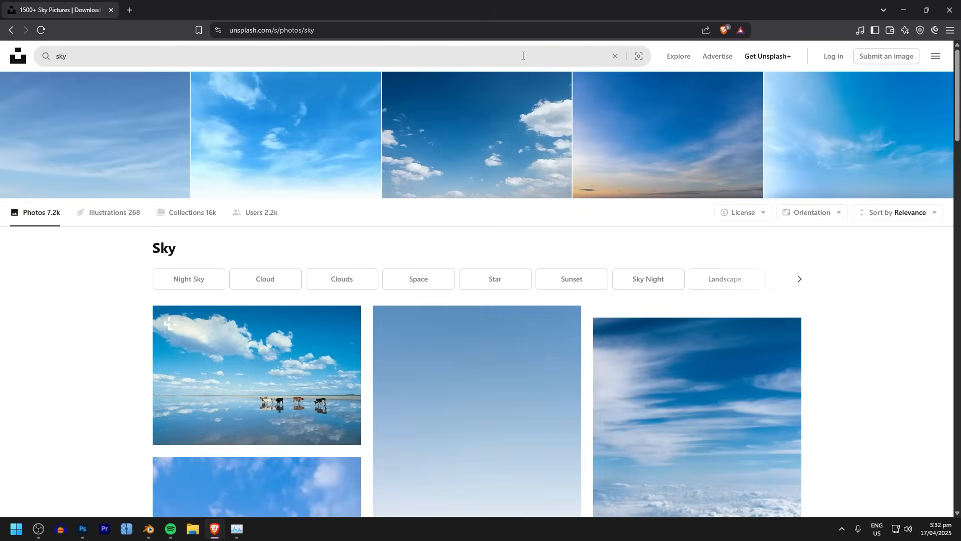
Bring up the Unsplash sky photo search results
{"action": "left_click", "coordinate": [81, 535]}
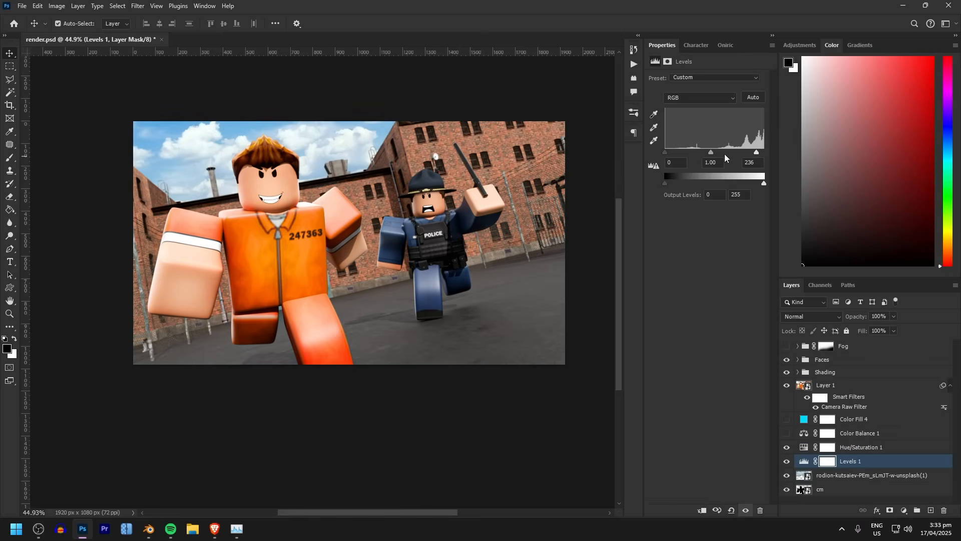
Select the Levels 1 adjustment layer to review its settings
{"action": "left_click", "coordinate": [858, 433]}
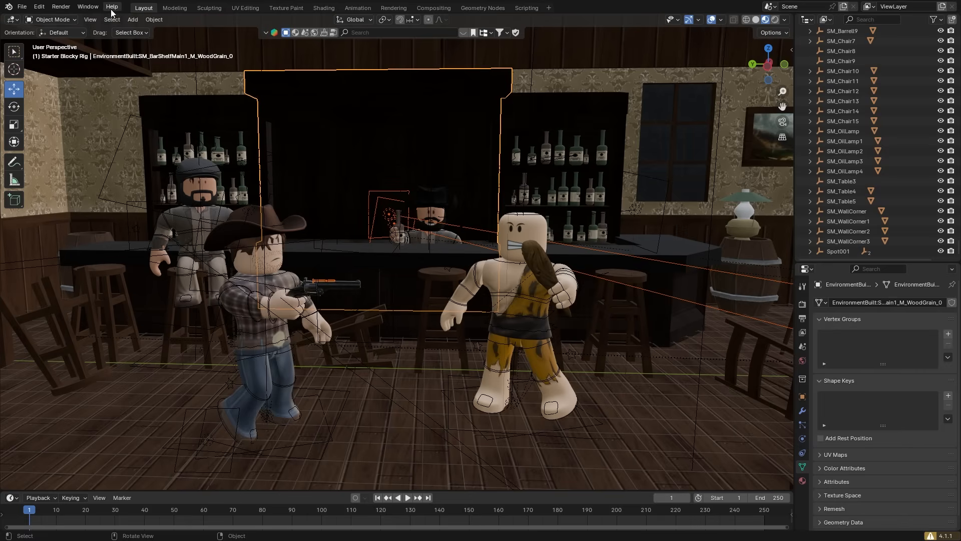
{"action": "left_click", "coordinate": [112, 19]}
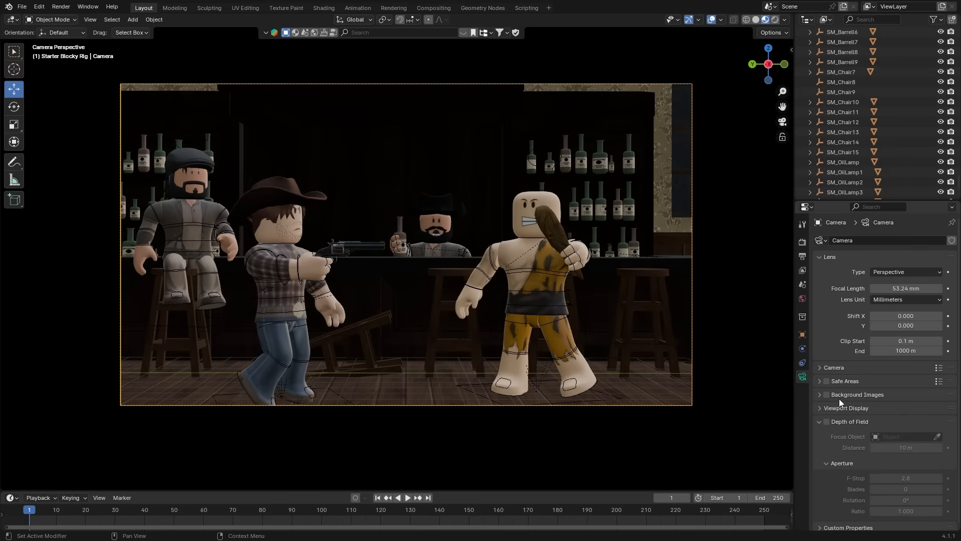
Enter 30 as the camera's lens value
{"action": "type", "text": "30"}
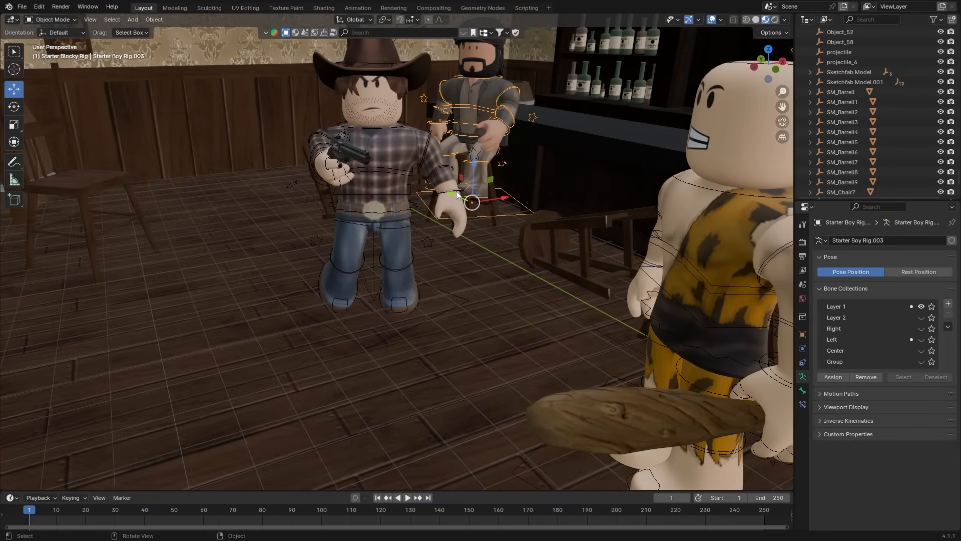
Begin posing the Starter Boy rigs for the bar-fight shot
{"action": "left_click", "coordinate": [50, 19]}
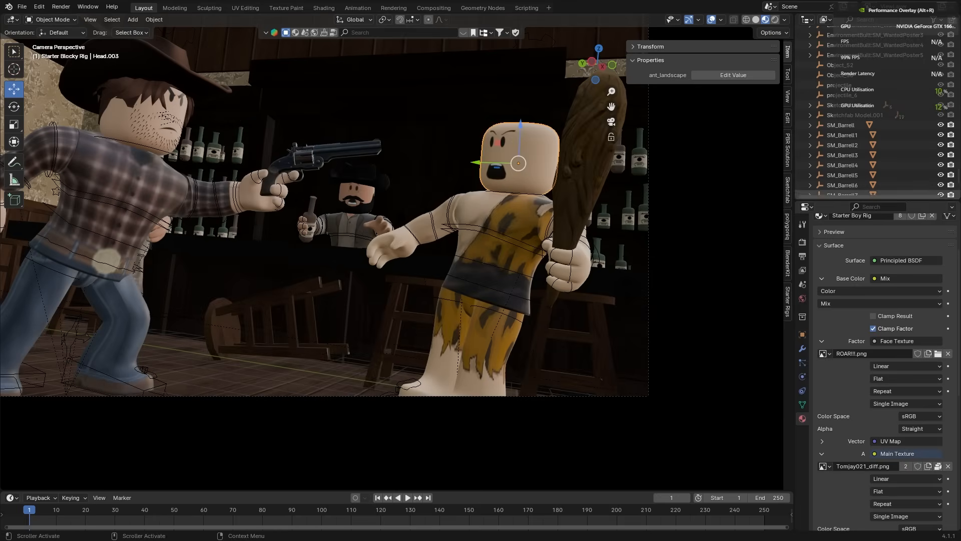
Toggle modes on the caveman's head before swapping his face texture
{"action": "key", "text": "Tab"}
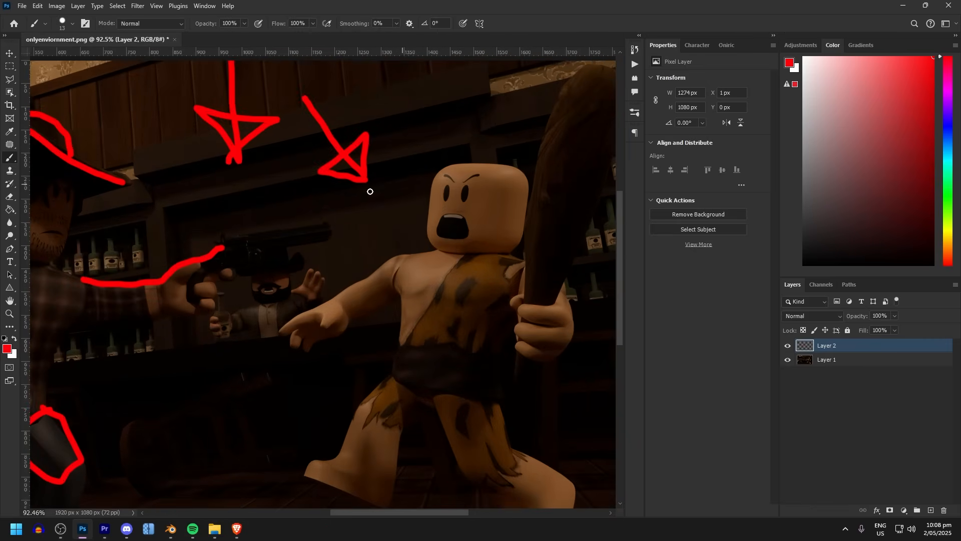
Outline the caveman's lit edge with a red brush stroke over the render
{"action": "left_click_drag", "start_coordinate": [369, 191], "coordinate": [359, 412]}
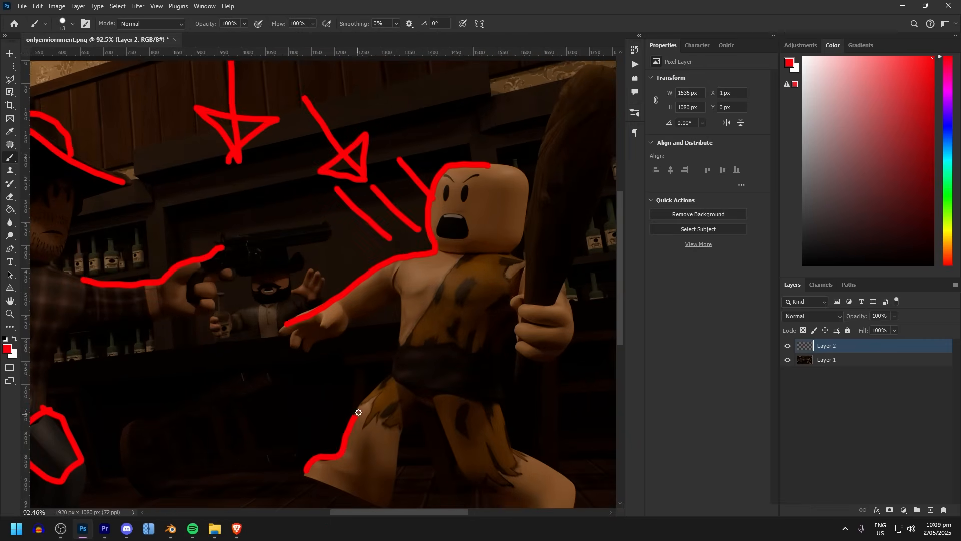
{"action": "scroll", "scroll_direction": "right", "scroll_amount": 3}
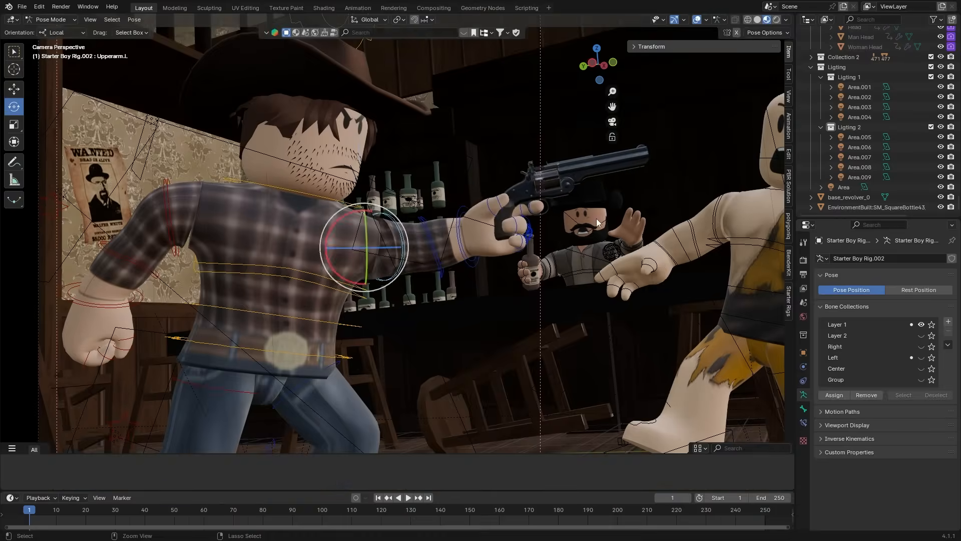
Select the cowboy's Upperarm.L bone to adjust his revolver arm
{"action": "left_click", "coordinate": [51, 19]}
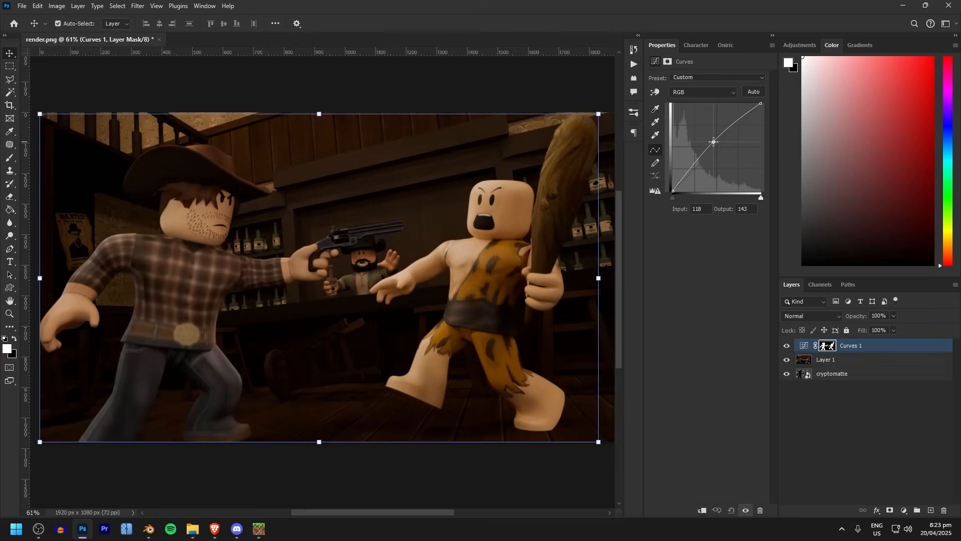
Lower the Curves 1 RGB point, then fine-tune how dark the background gets
{"action": "left_click_drag", "start_coordinate": [714, 142], "coordinate": [708, 154]}
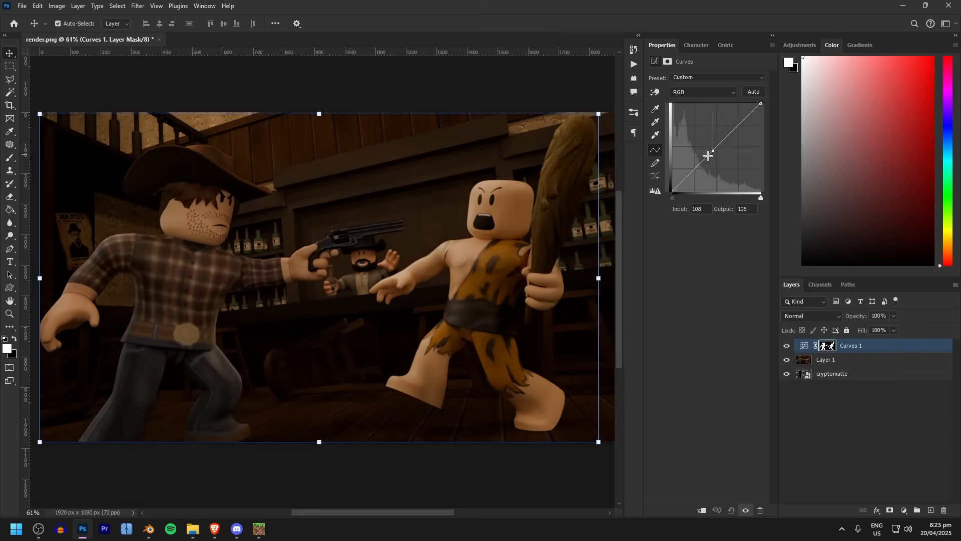
{"action": "left_click_drag", "start_coordinate": [711, 155], "coordinate": [716, 141]}
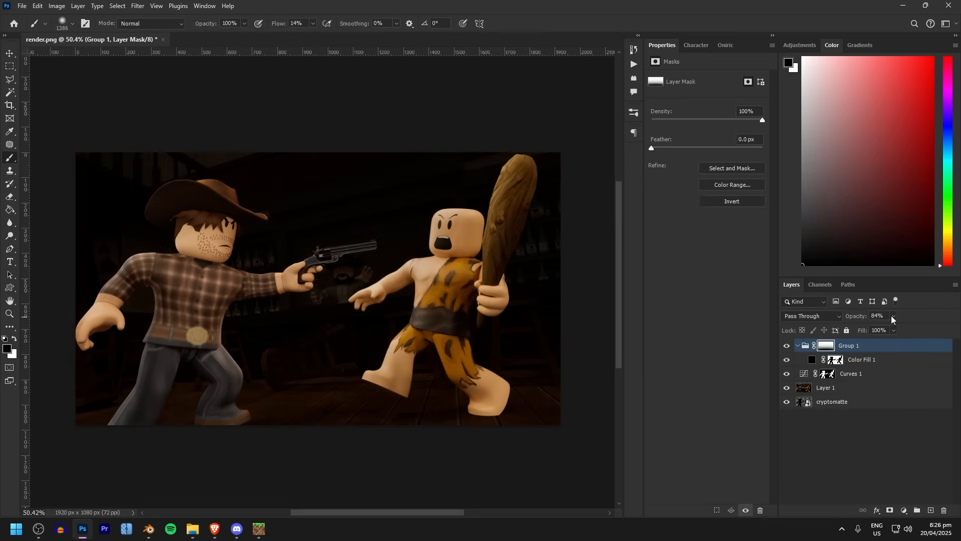
Edit the masked colour fill layer in the Layers panel
{"action": "double_click", "coordinate": [810, 360]}
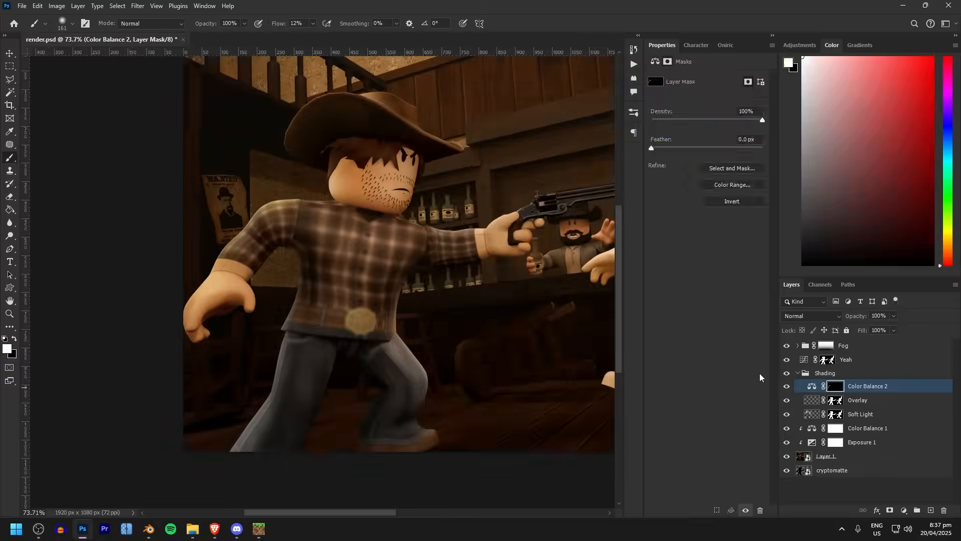
Select the Overlay shading layer and dab warm light onto the caveman's face
{"action": "left_click", "coordinate": [811, 386]}
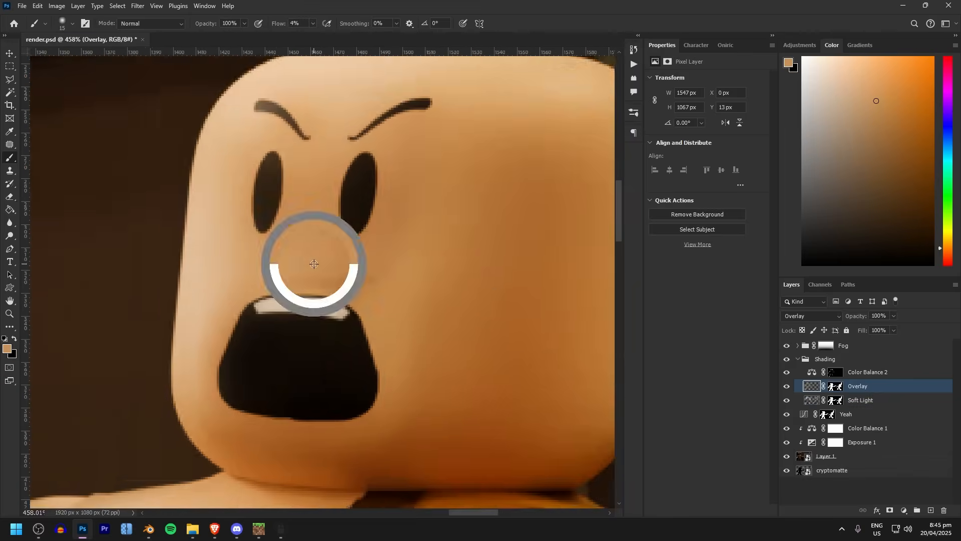
{"action": "left_click", "coordinate": [860, 399]}
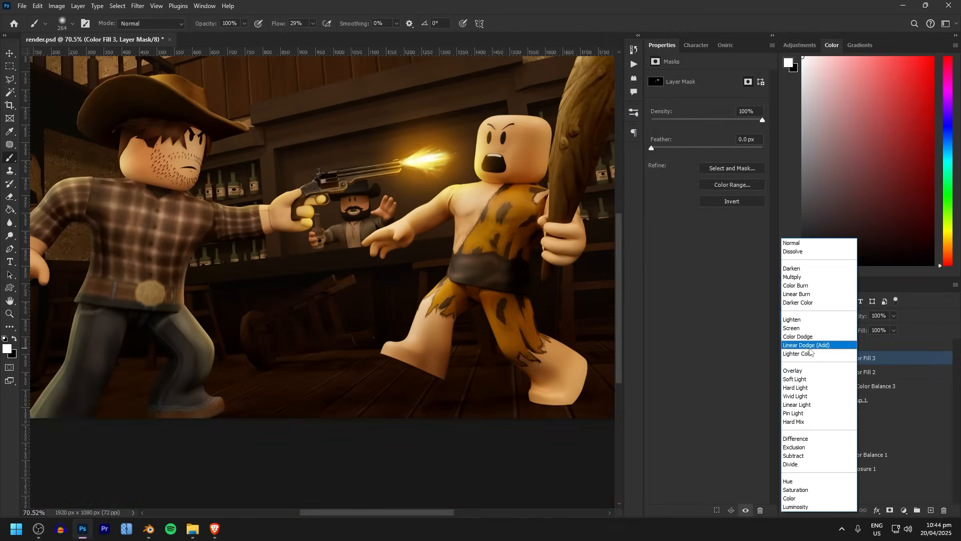
Set Color Fill 3 to Linear Dodge (Add) so the muzzle flash glows
{"action": "left_click", "coordinate": [806, 345]}
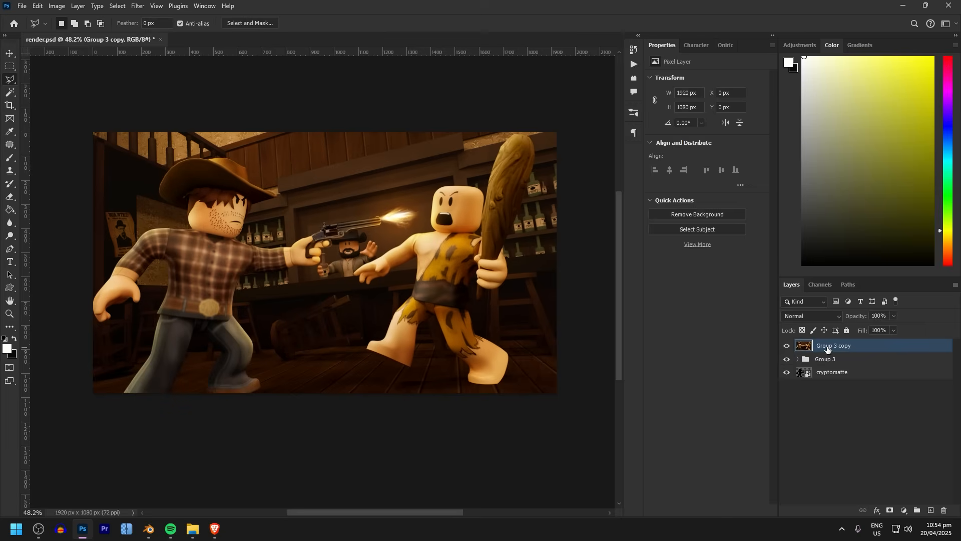
Make Group 3 copy a smart object with a Tilt-Shift blur angled to the floor
{"action": "right_click", "coordinate": [833, 344]}
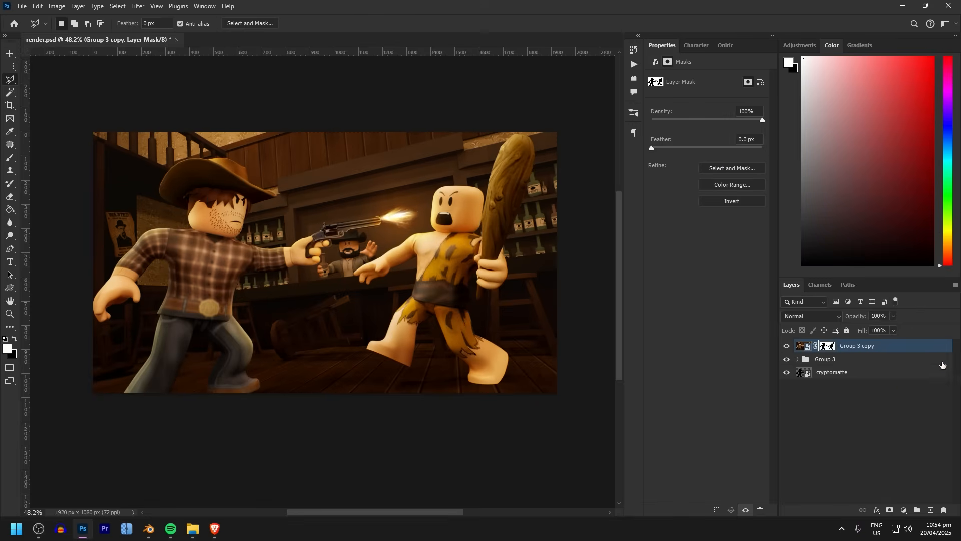
{"action": "left_click", "coordinate": [801, 345]}
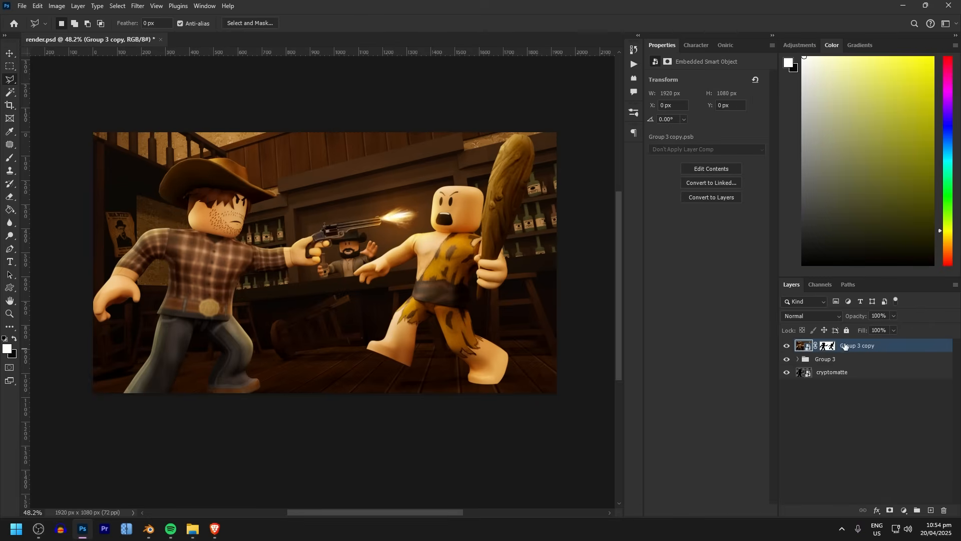
{"action": "left_click", "coordinate": [137, 5]}
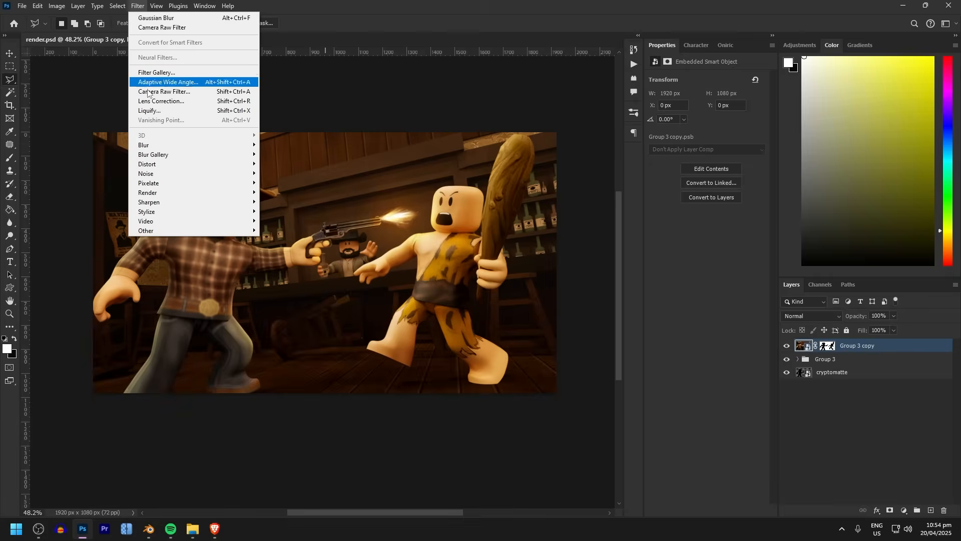
{"action": "mouse_move", "coordinate": [153, 155]}
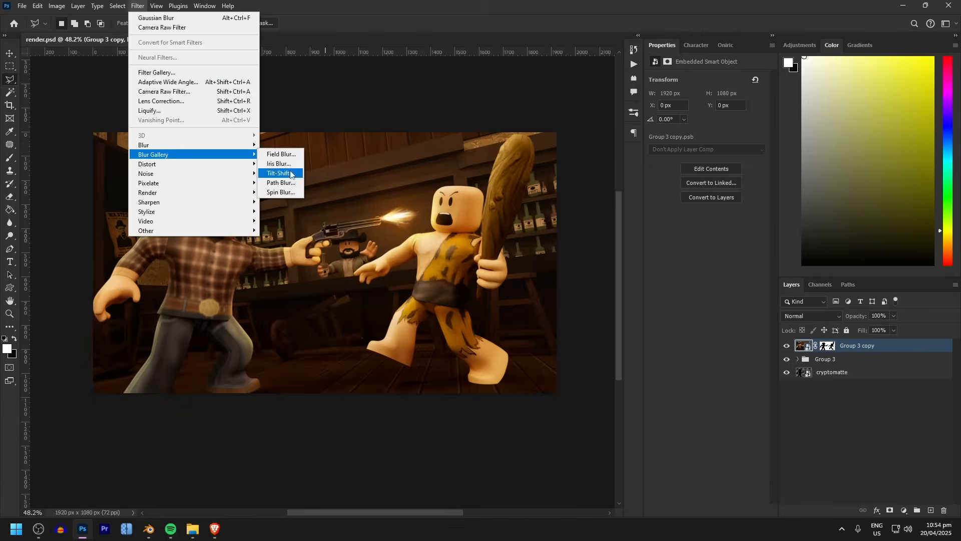
{"action": "left_click", "coordinate": [278, 173]}
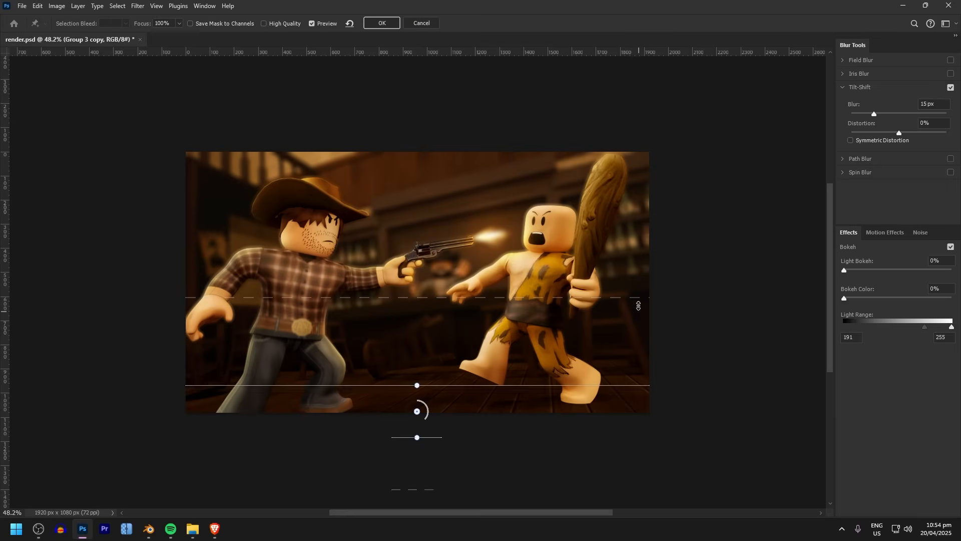
{"action": "left_click_drag", "start_coordinate": [417, 411], "coordinate": [420, 420]}
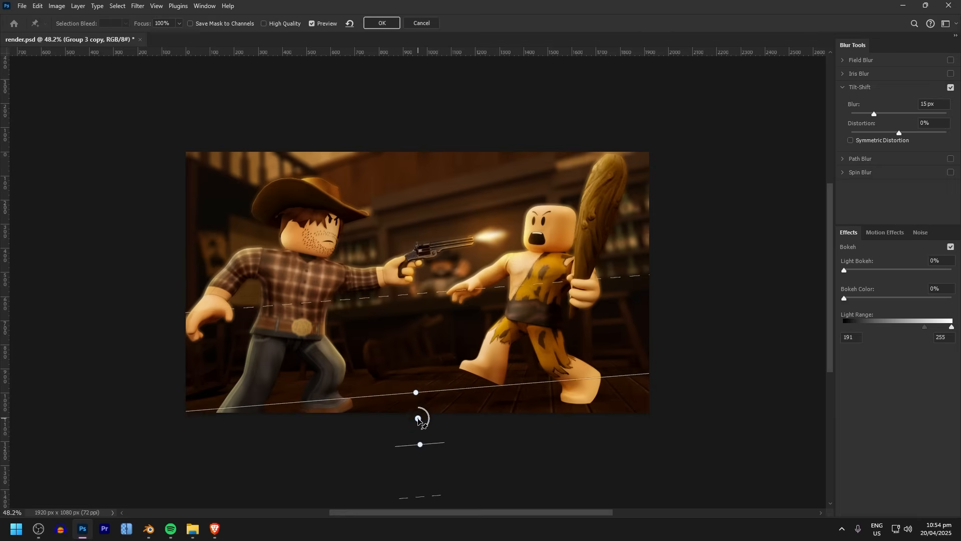